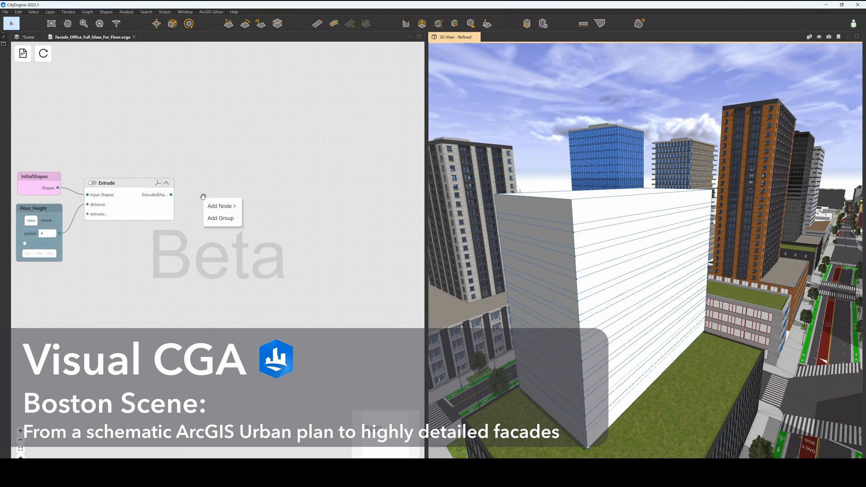
# Step: Search for the window frame node and add a Radio Switch node to the glass facade graph
pyautogui.write('window_fra')
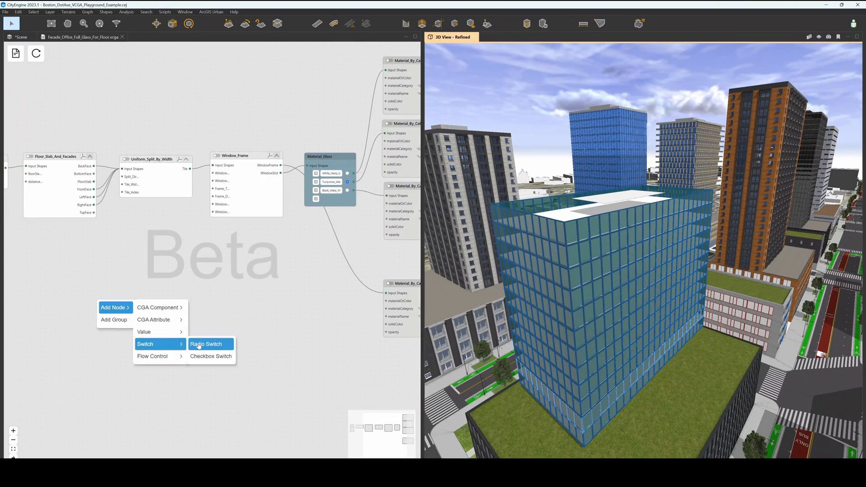
pyautogui.click(207, 344)
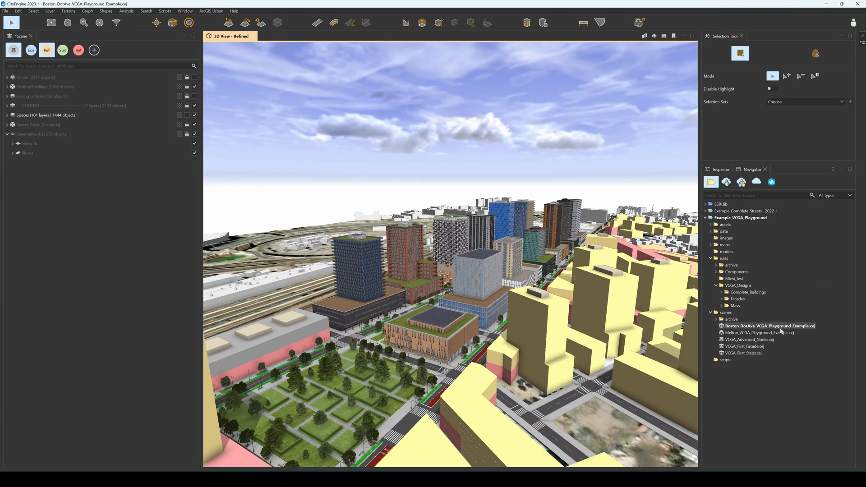
# Step: Select the Boston scene file and expand rules > VCGA_Designs in the Navigator
pyautogui.click(769, 326)
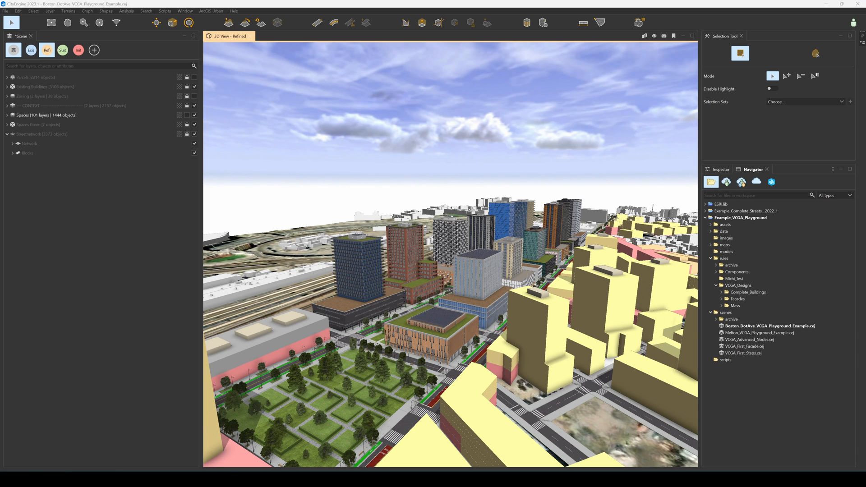
pyautogui.click(746, 211)
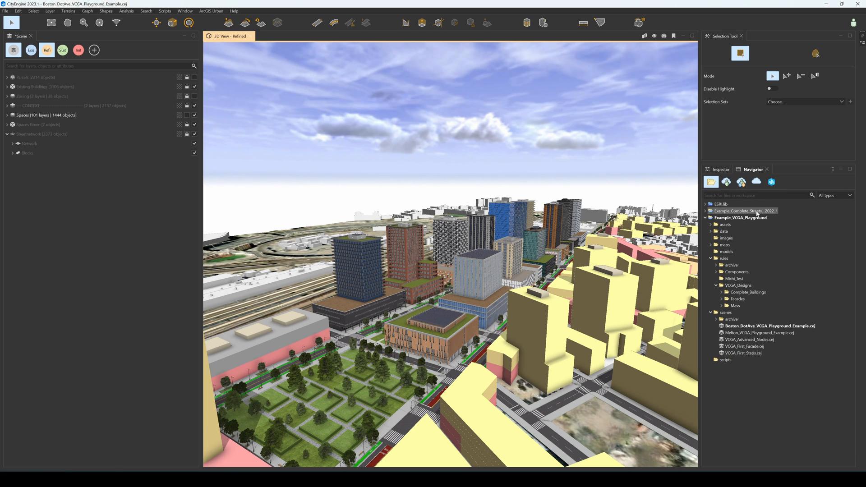
pyautogui.click(233, 11)
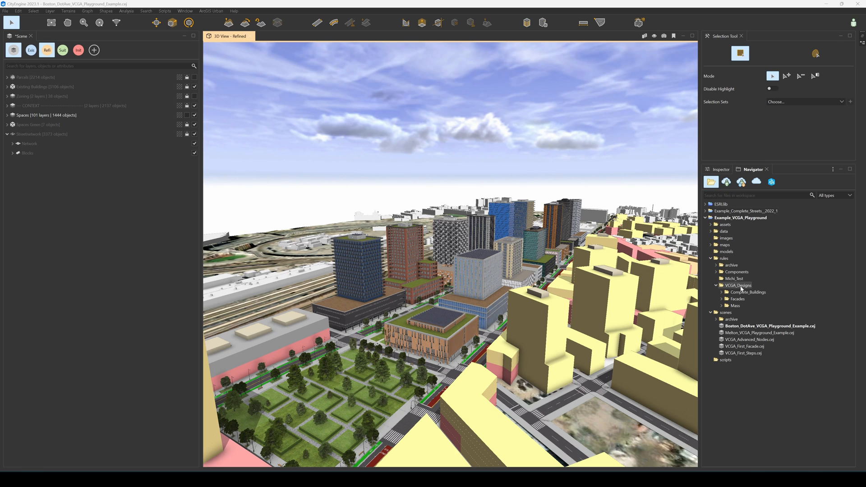
pyautogui.click(716, 299)
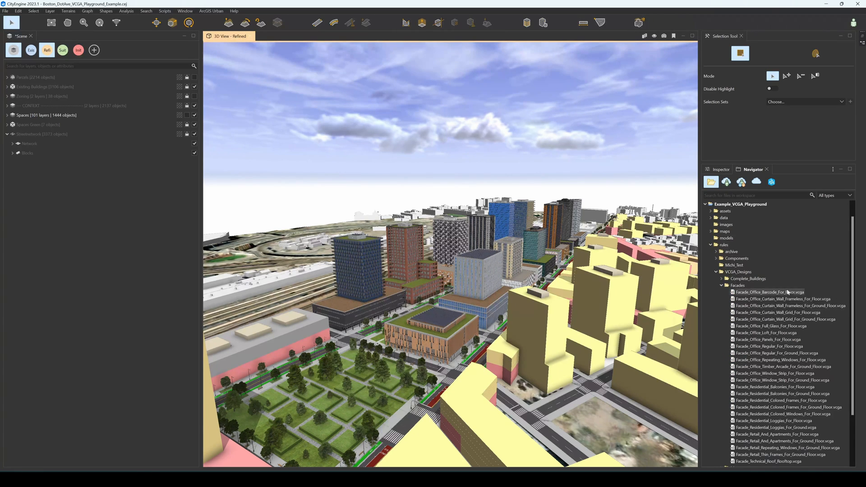
# Step: Bring up the context menu on a facade rule file and scroll through the Facades list
pyautogui.rightClick(768, 291)
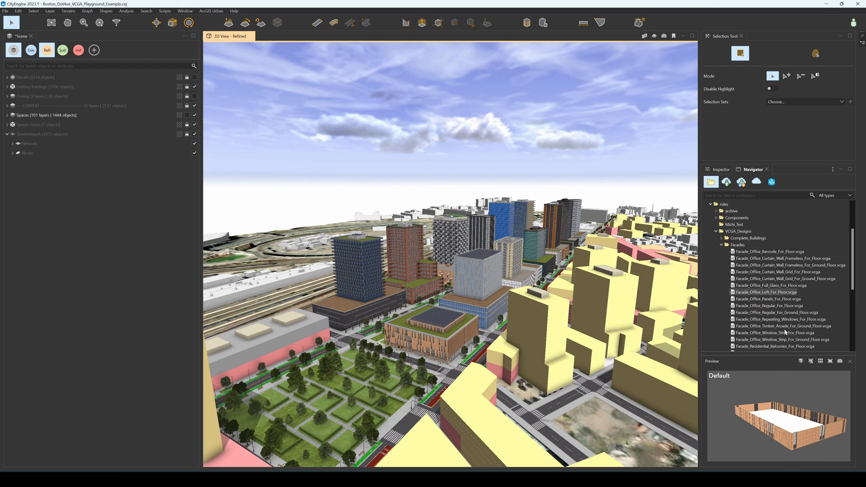
pyautogui.scroll(-3)
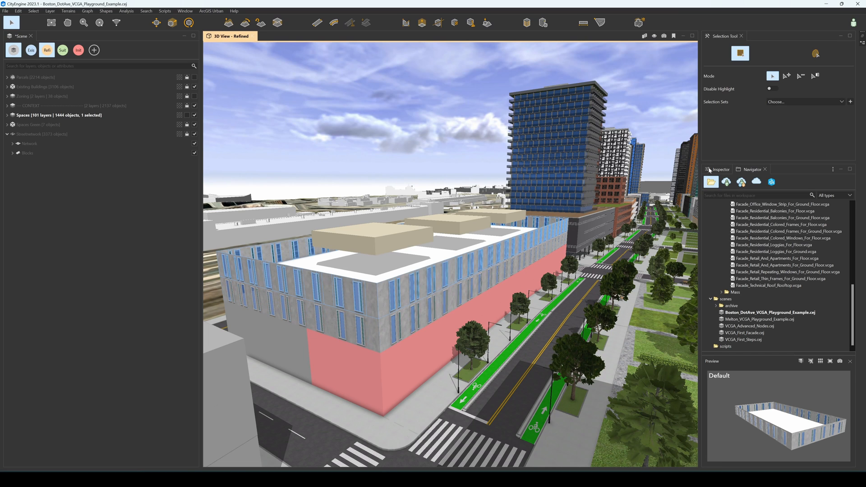
# Step: Set the residential tower's Roof_Insert_Solar_Panels attribute to Disabled in the Inspector
pyautogui.click(717, 170)
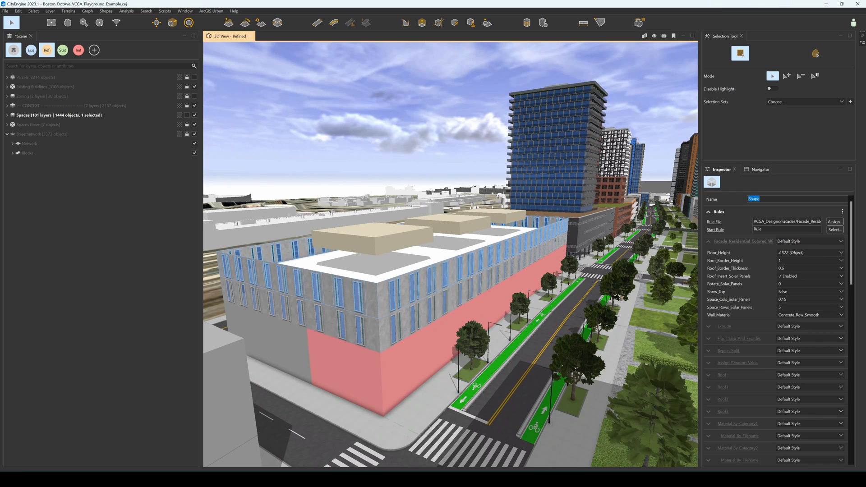
pyautogui.click(806, 283)
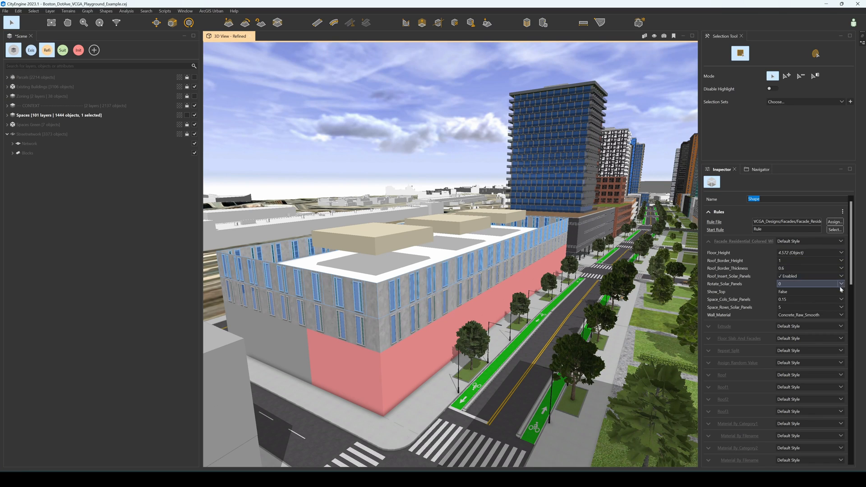
pyautogui.click(808, 276)
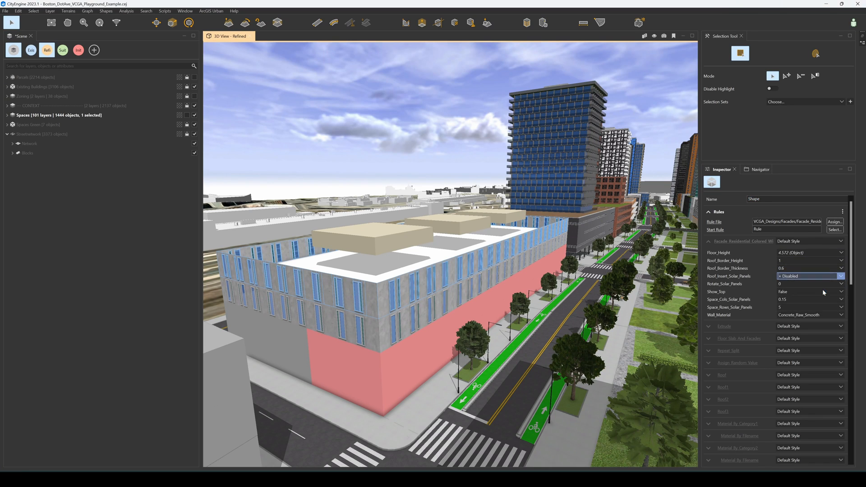
pyautogui.click(809, 292)
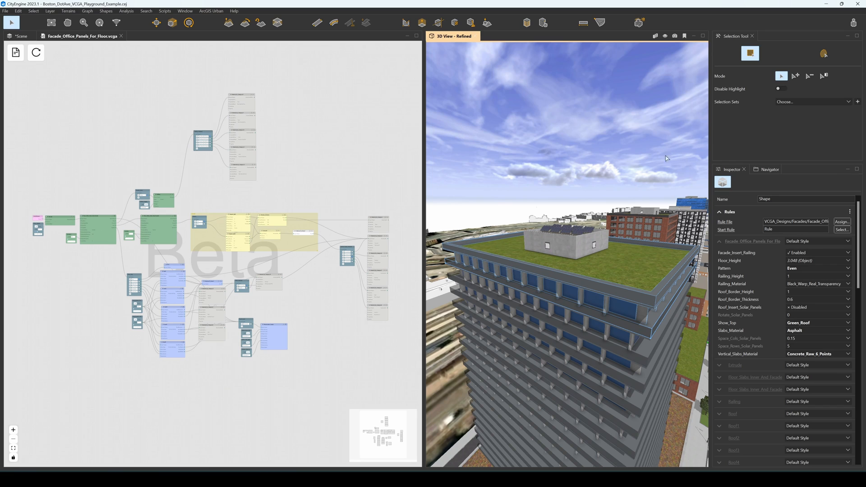
pyautogui.moveTo(322, 192)
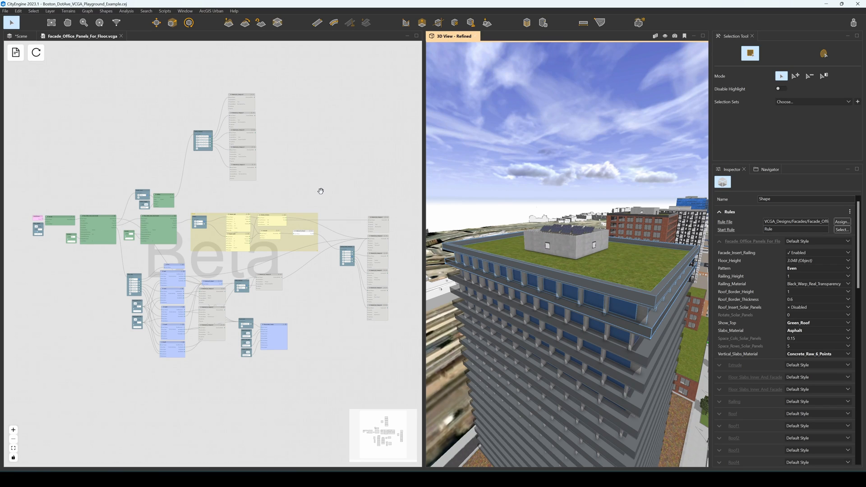
pyautogui.moveTo(262, 186)
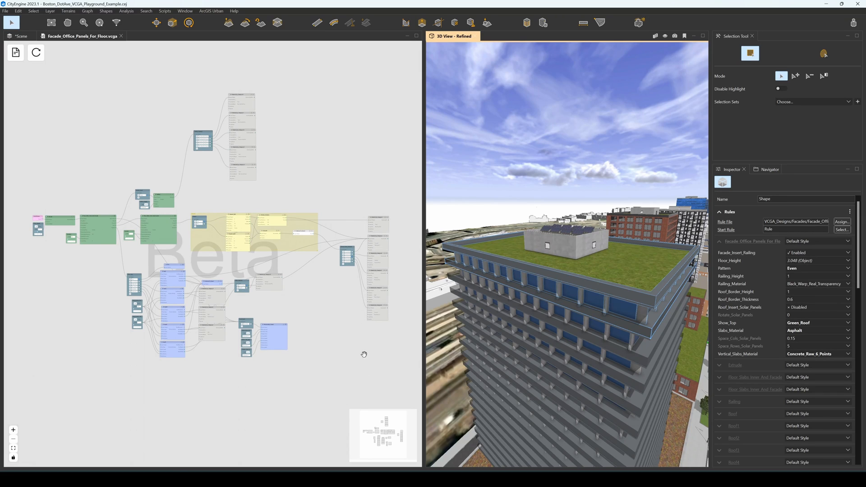
pyautogui.moveTo(80, 273)
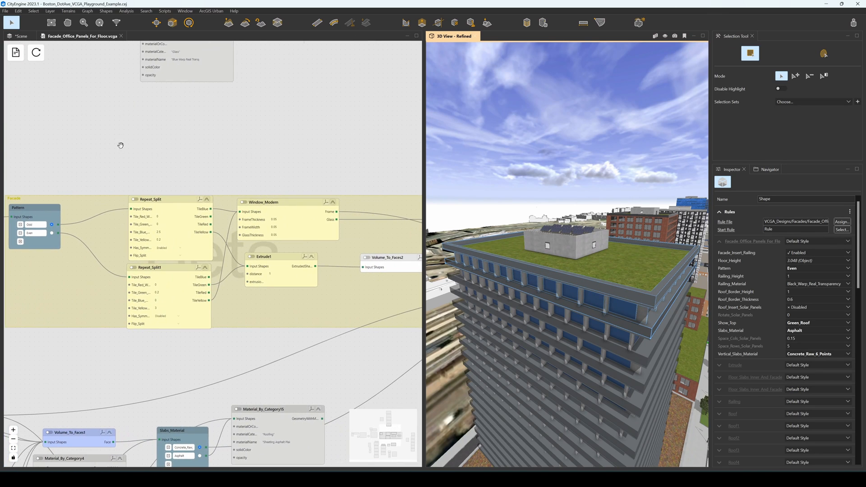
pyautogui.moveTo(164, 199)
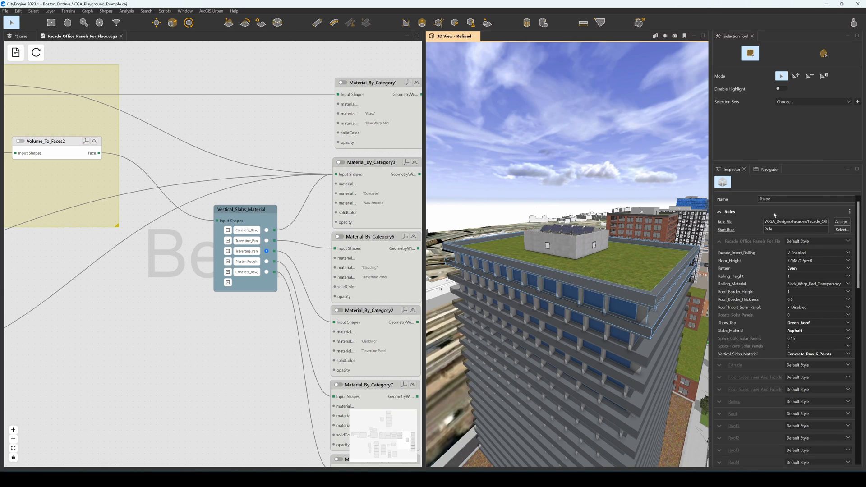
# Step: Set Vertical_Slabs_Material to Concrete_Raw_6_Points, leaving the railing material unchanged
pyautogui.click(817, 283)
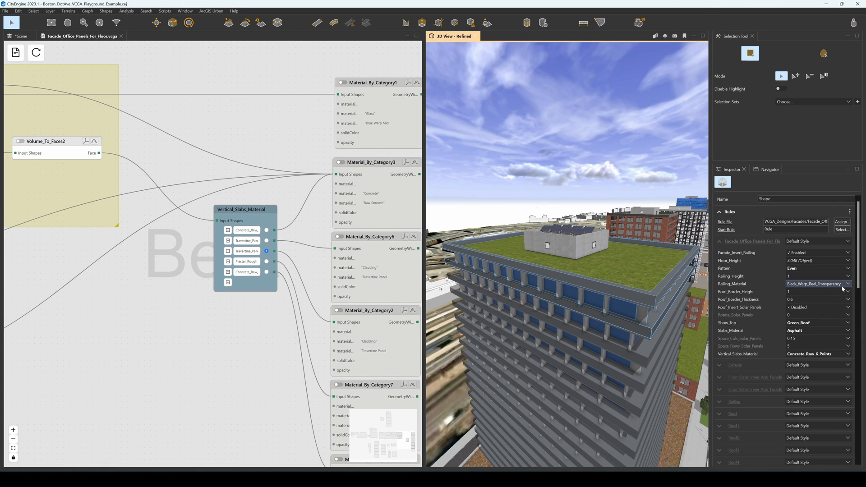
pyautogui.click(817, 330)
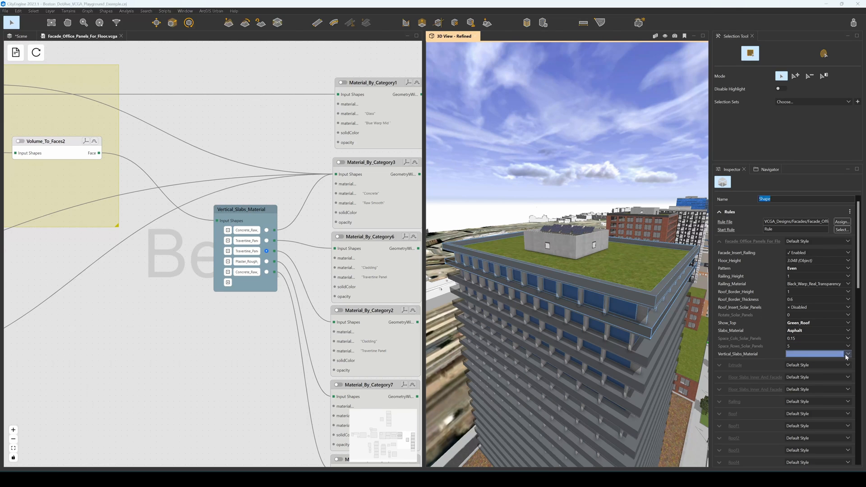
pyautogui.click(812, 354)
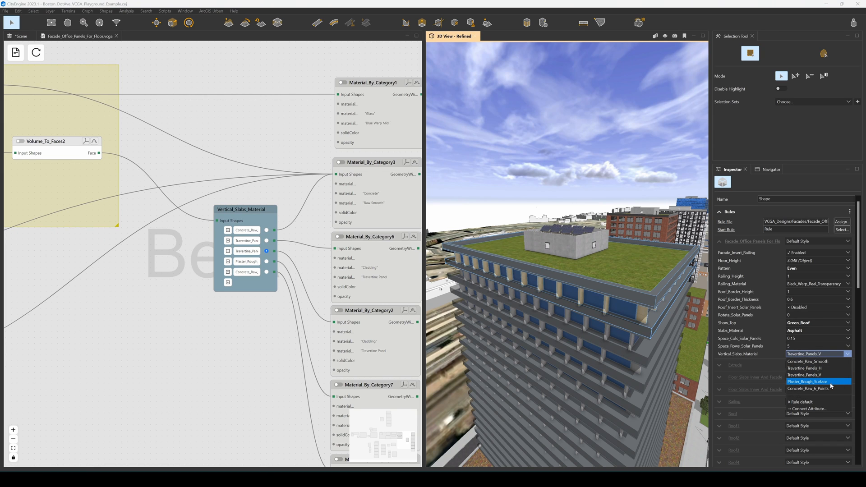
pyautogui.click(806, 388)
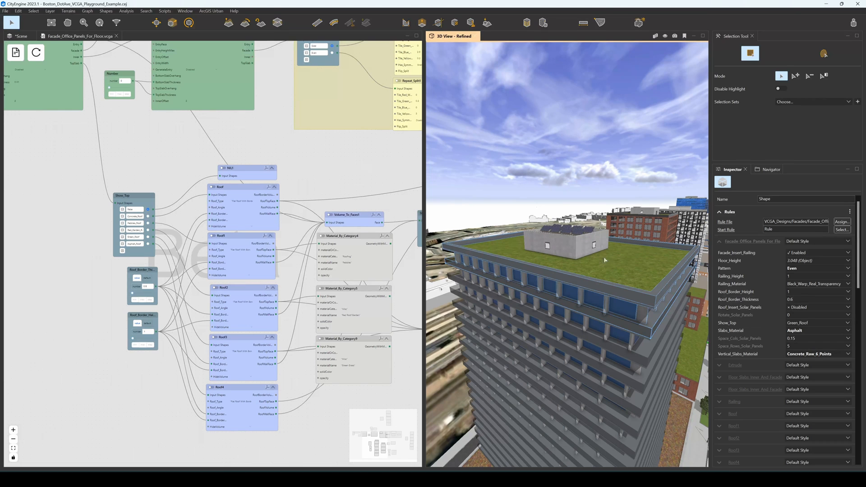
pyautogui.moveTo(604, 287)
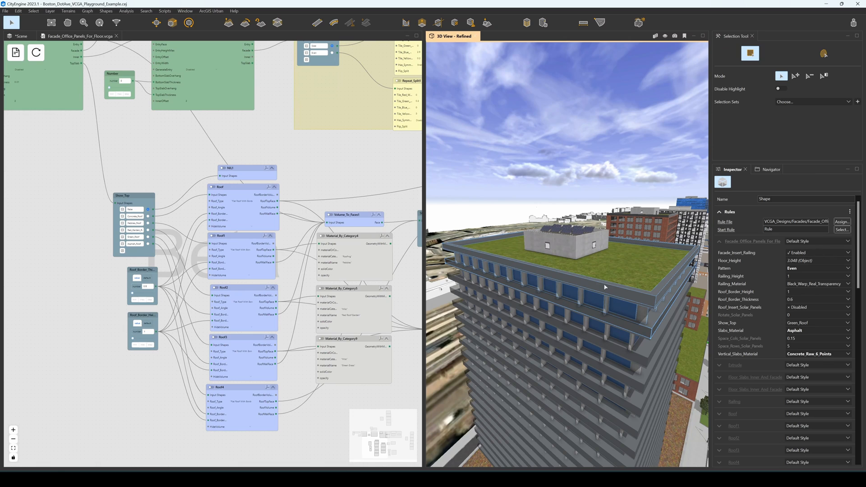
pyautogui.moveTo(172, 136)
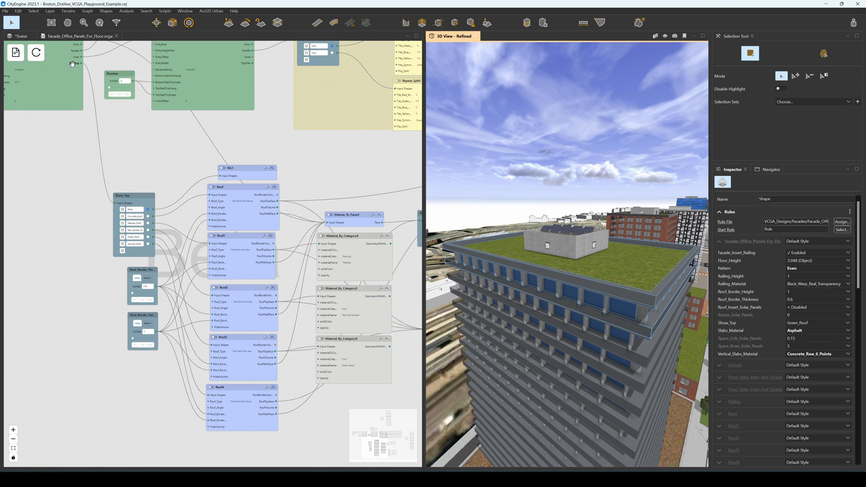
pyautogui.moveTo(175, 178)
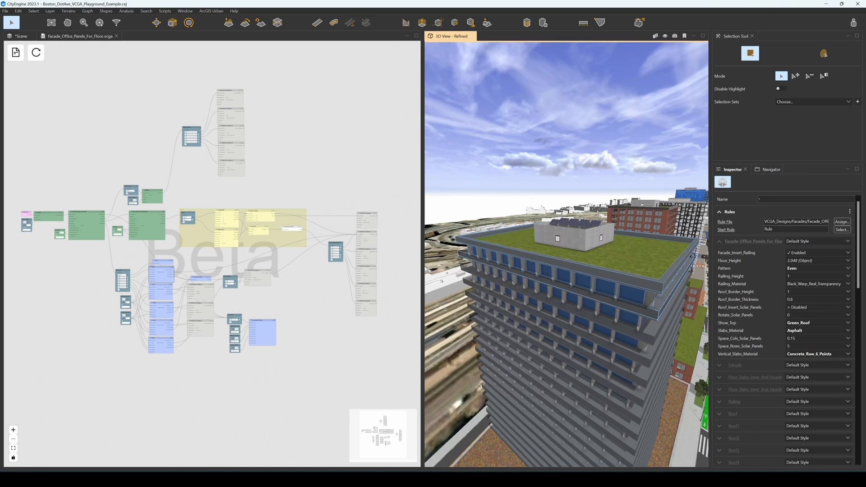
# Step: Set Railing_Material to Turquoise_Warp_Mid_Transparency
pyautogui.click(811, 283)
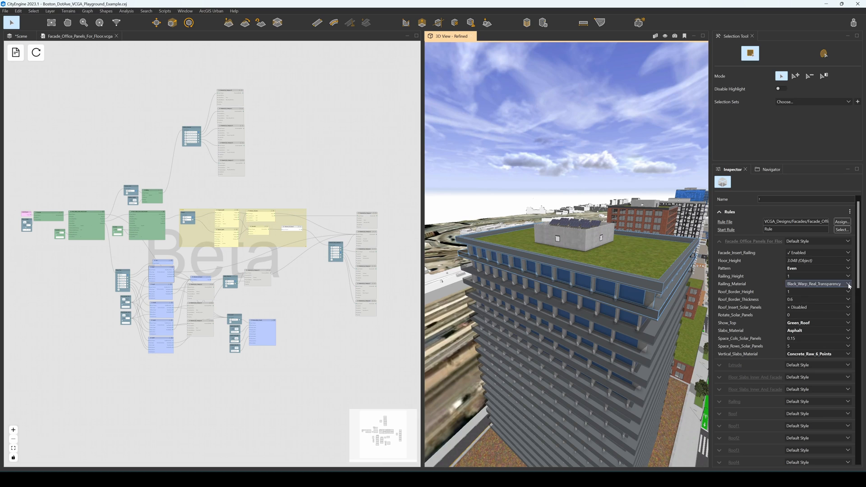
pyautogui.click(816, 283)
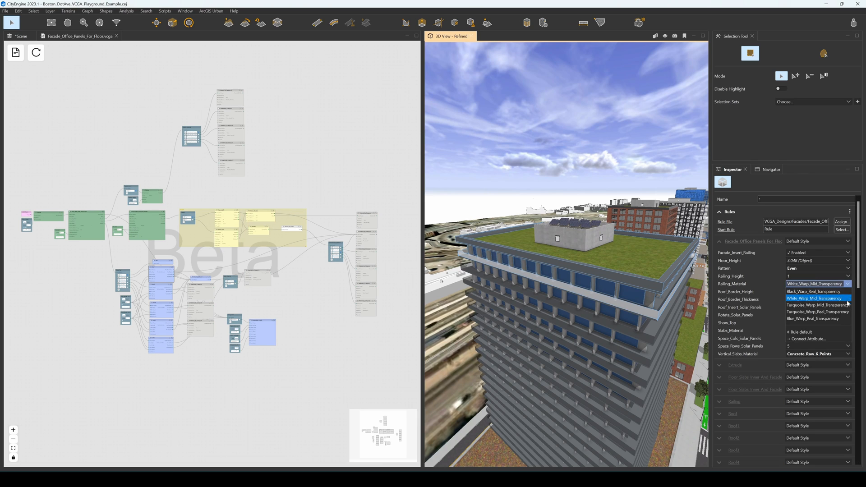
pyautogui.click(814, 305)
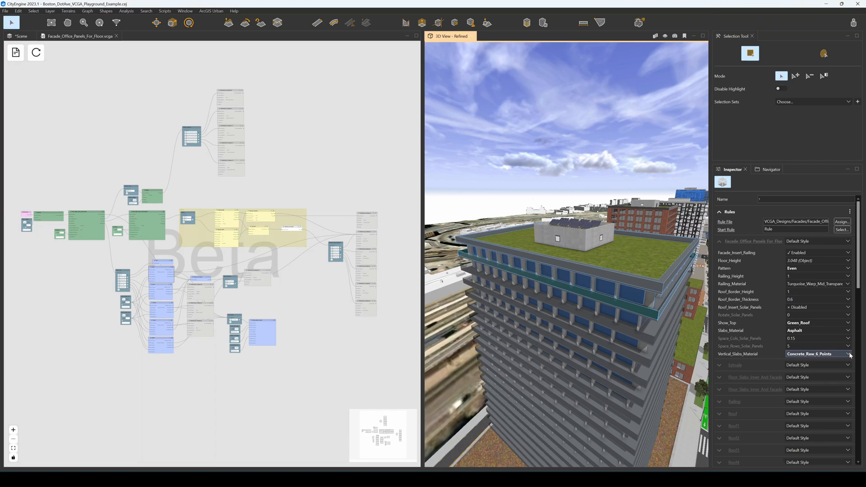
# Step: Set Vertical_Slabs_Material to Travertine_Panels_V and Slabs_Material to Concrete_Raw_Smooth
pyautogui.click(815, 353)
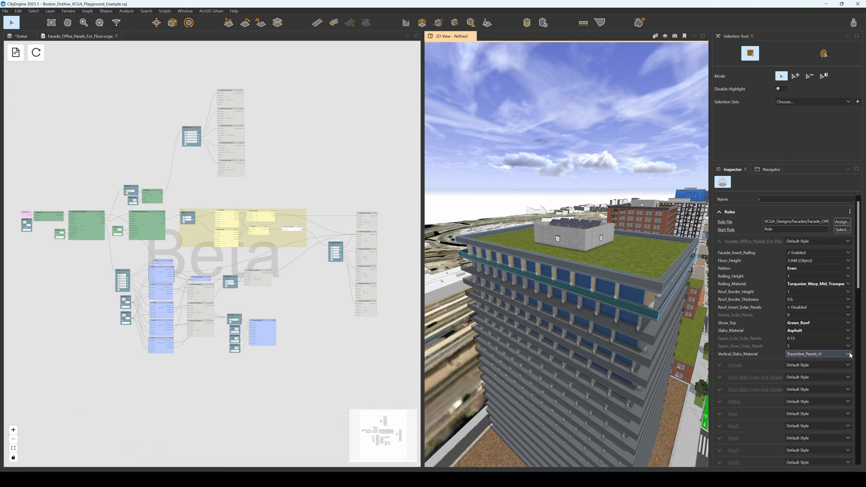
pyautogui.click(816, 353)
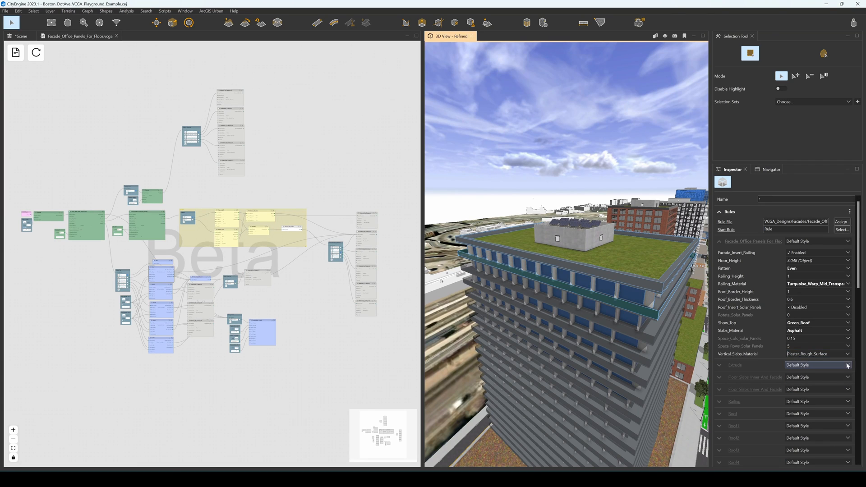
pyautogui.click(818, 354)
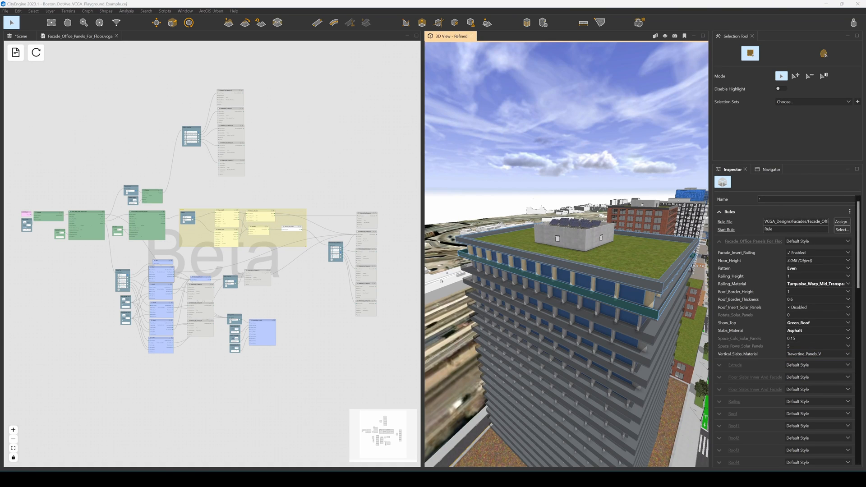
pyautogui.click(816, 330)
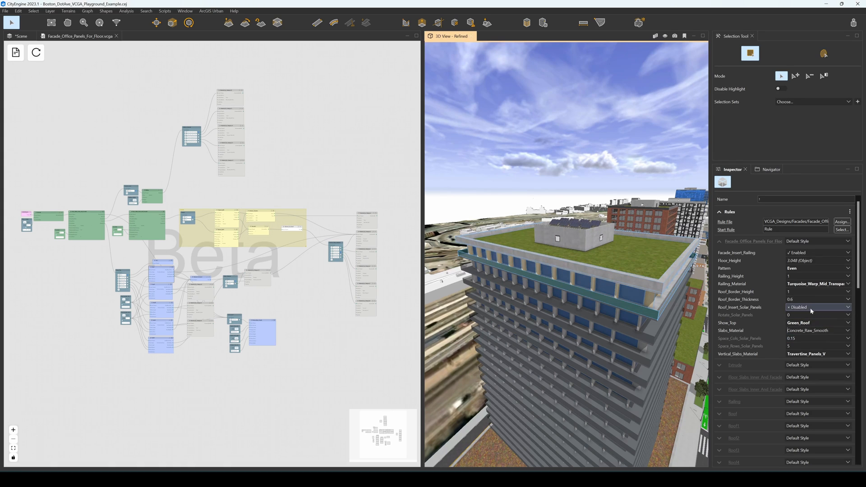
# Step: Set Roof_Border_Height to 2
pyautogui.click(817, 300)
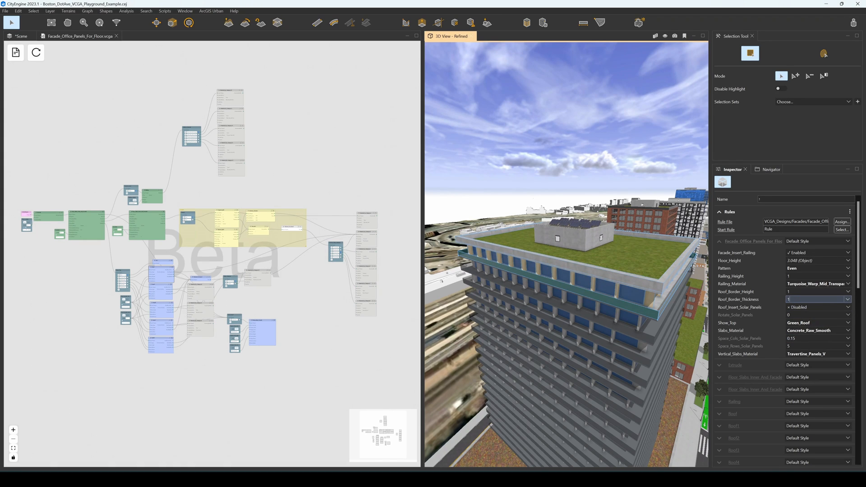
pyautogui.click(817, 291)
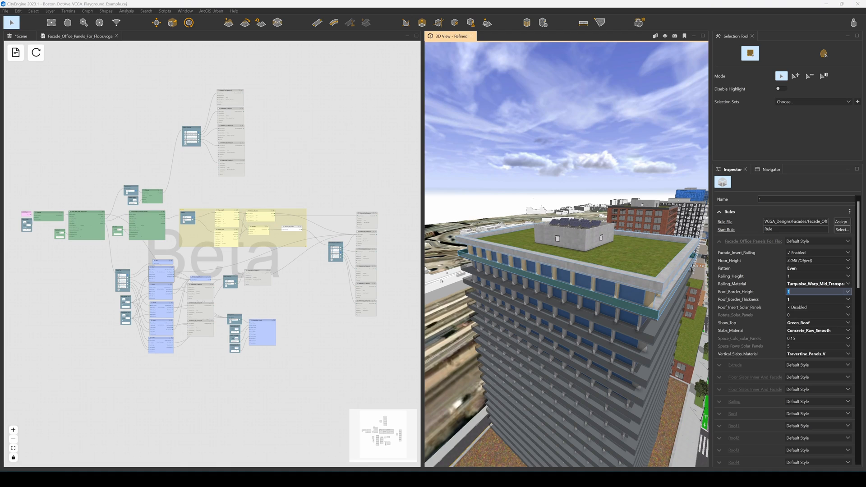
pyautogui.write('2')
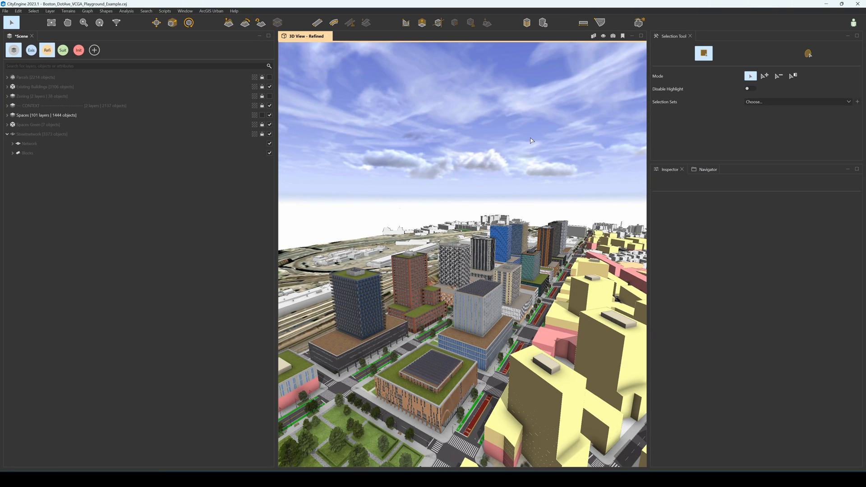
# Step: Select a building in the viewport that uses the Facade_Office_Full_Glass rule
pyautogui.click(591, 219)
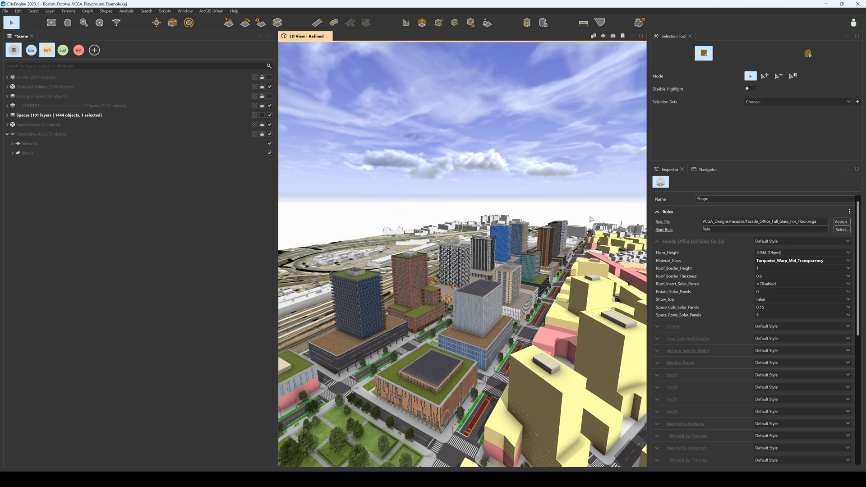